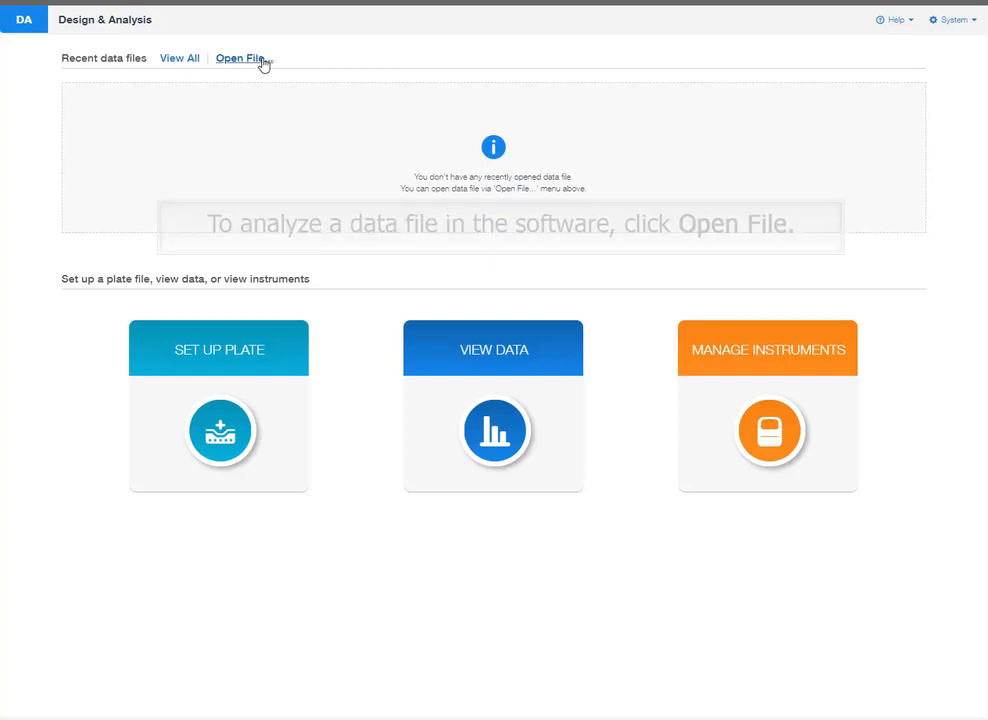
- Load My_Data_File.eds so its Quality Check view with amplification plot appears
left_click(240, 58)
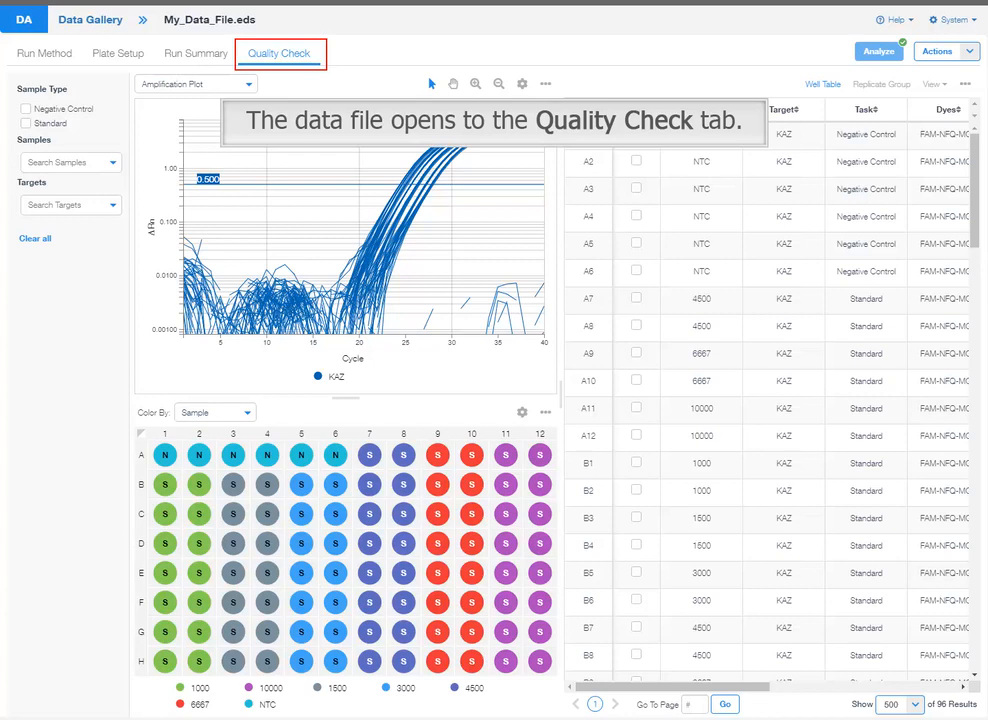
- Select a sample in the quality check view and list the available plot types
left_click(876, 52)
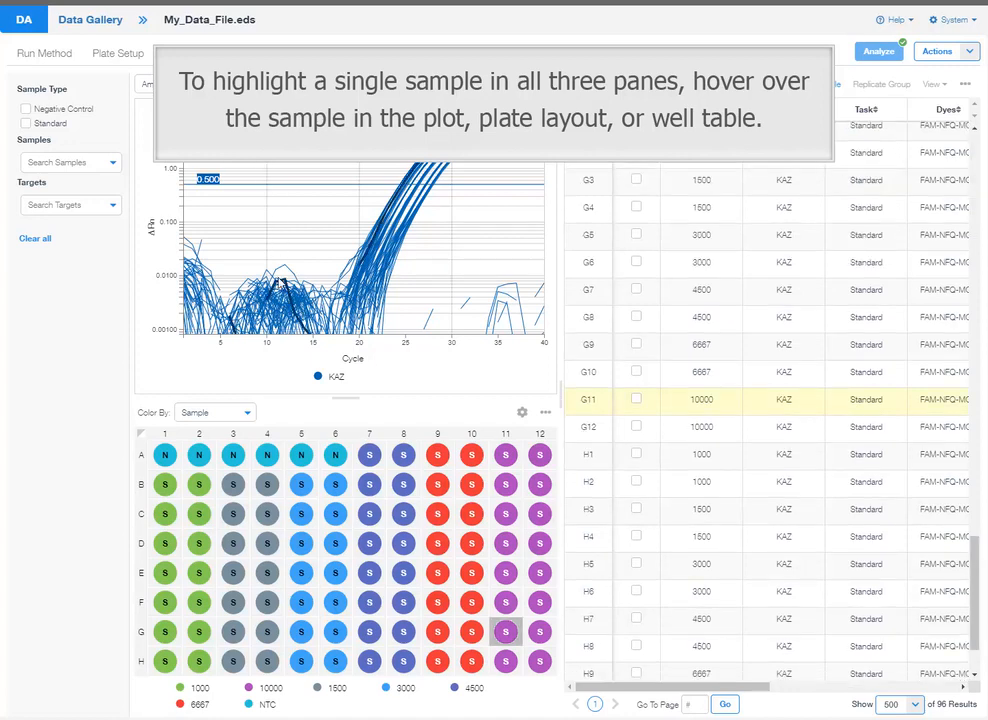
scroll("up", 3)
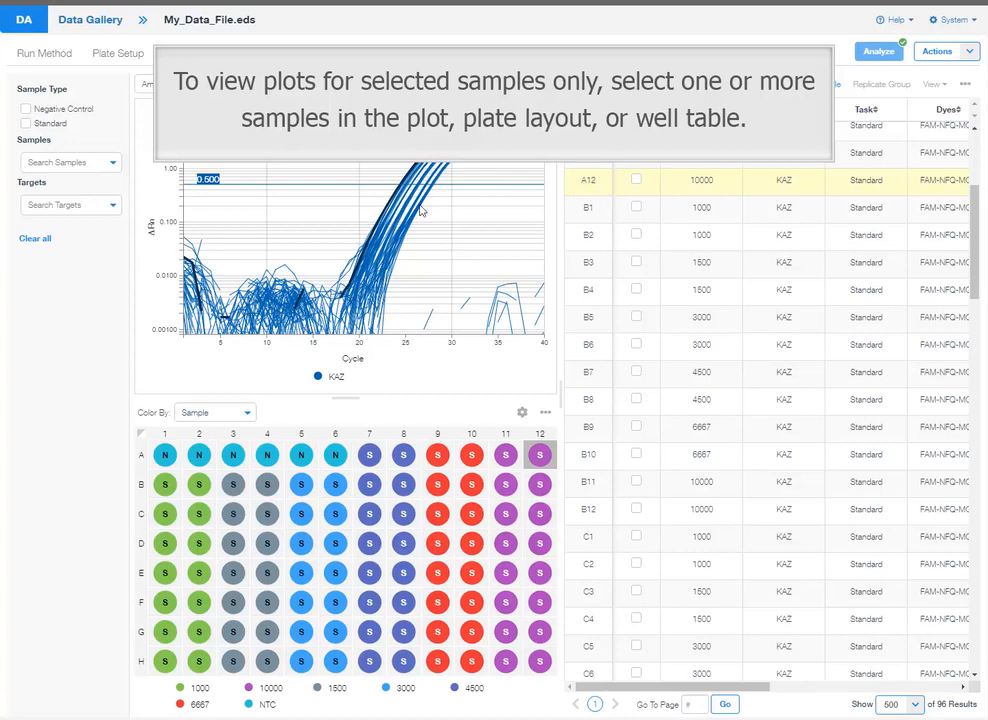
left_click(232, 484)
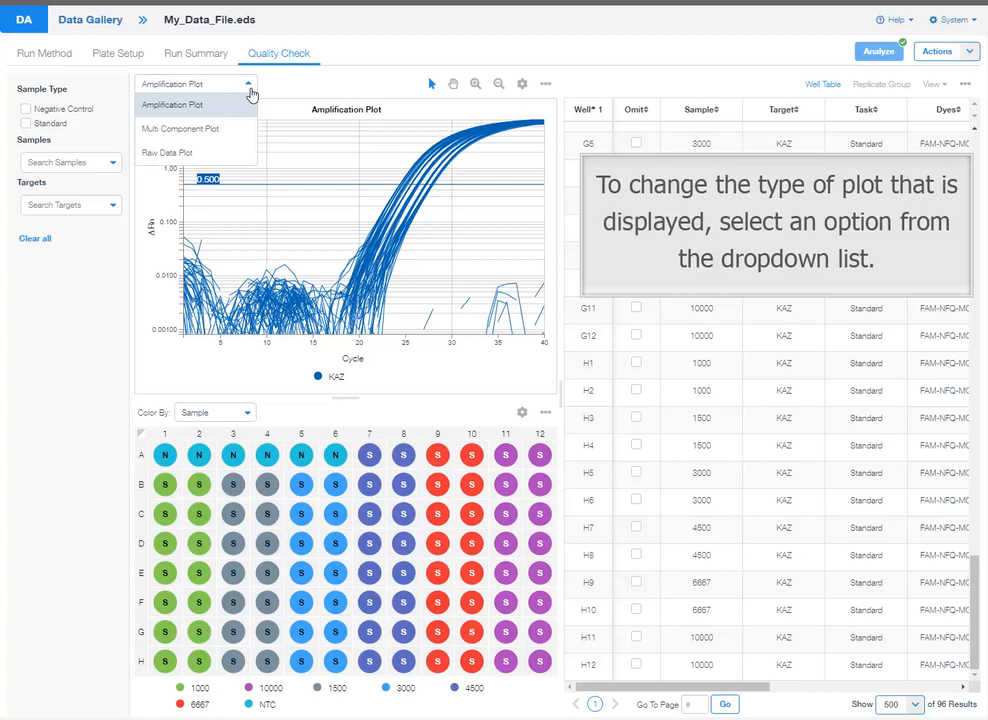
- Switch the quality check plot to Multicomponent (FAM, ROX) and review its dye and display settings
left_click(180, 128)
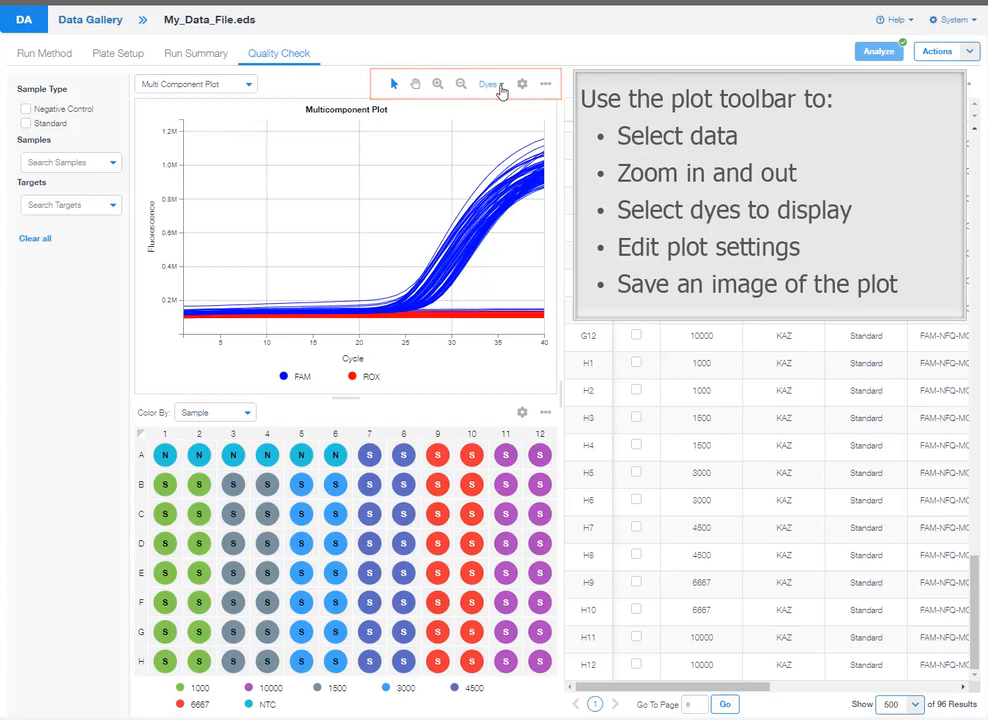
left_click(490, 84)
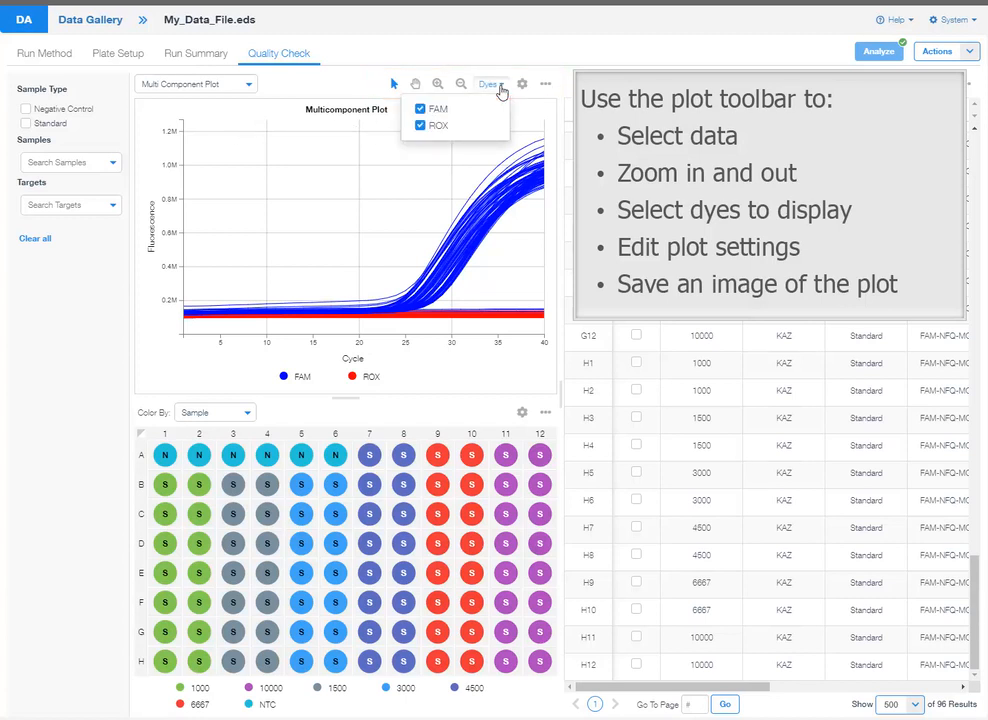
left_click(520, 84)
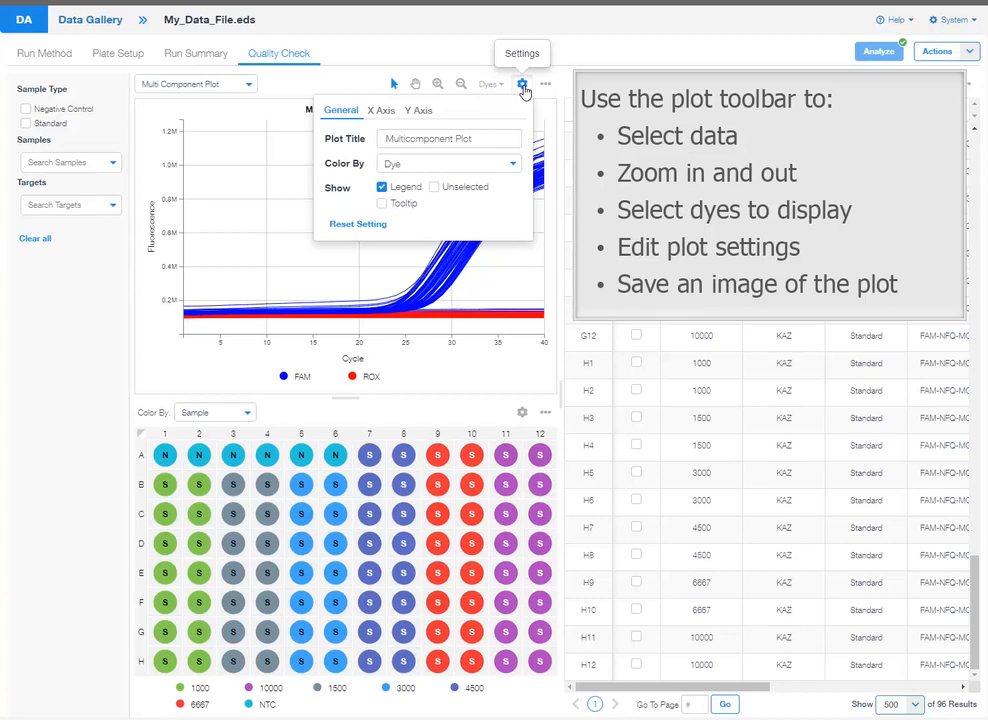
left_click(546, 84)
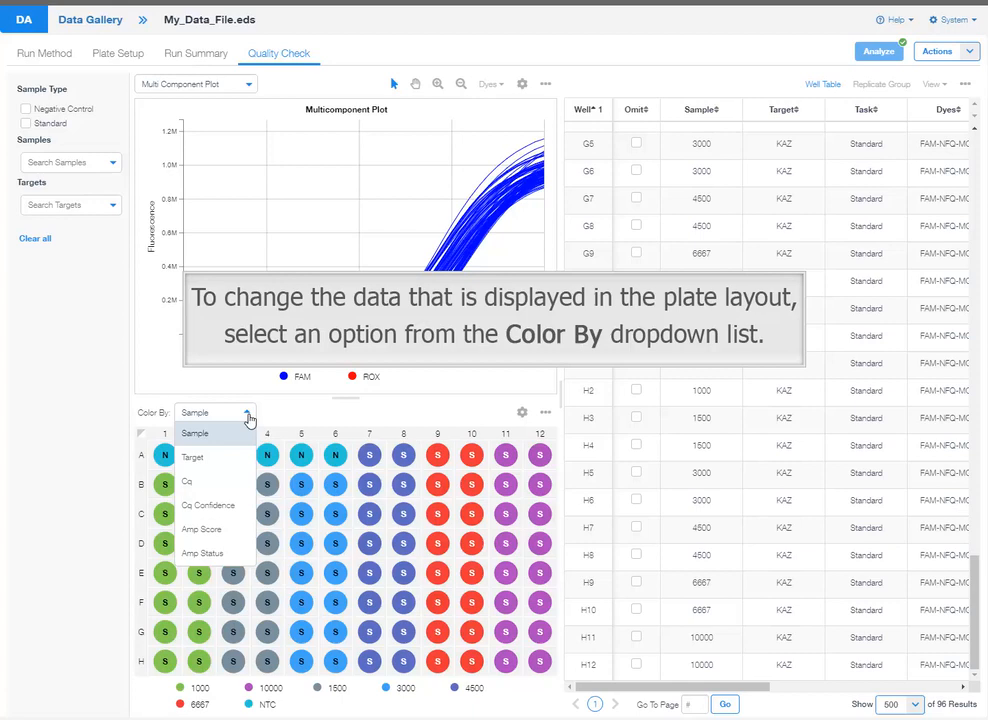
- Colour the plate layout wells by Cq and review the layout's Legend and Tooltip settings
left_click(188, 482)
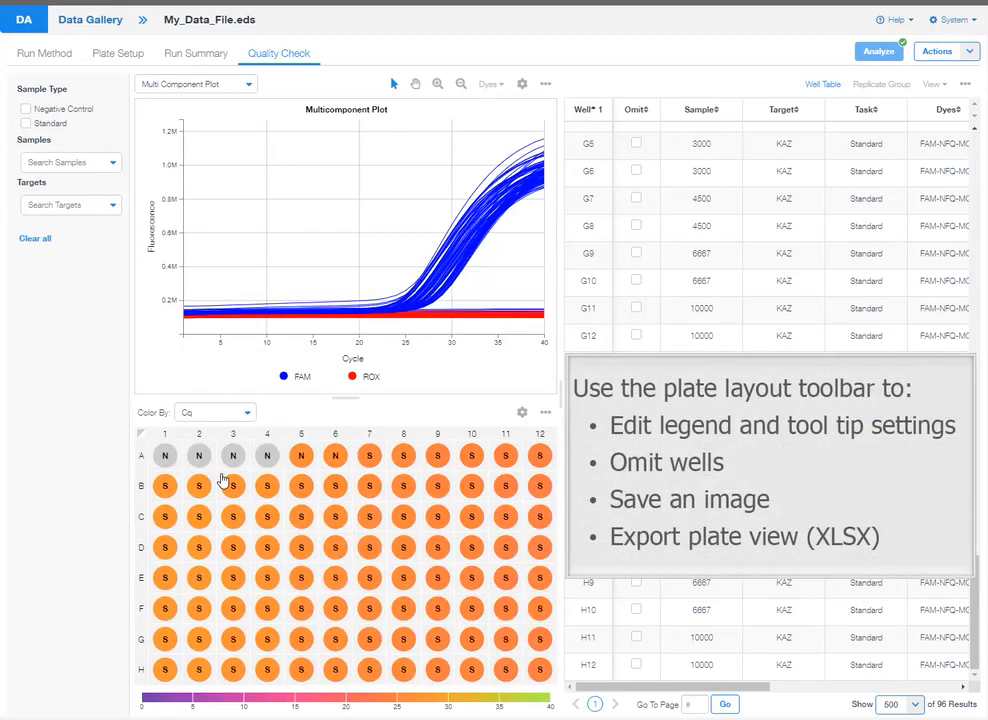
left_click(520, 412)
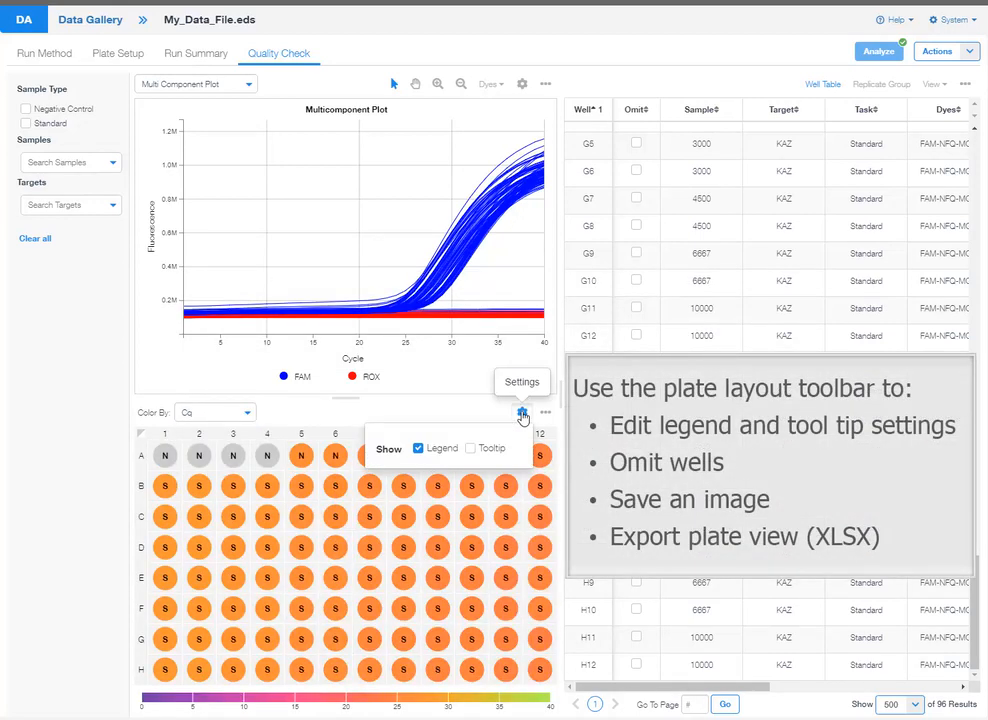
left_click(548, 412)
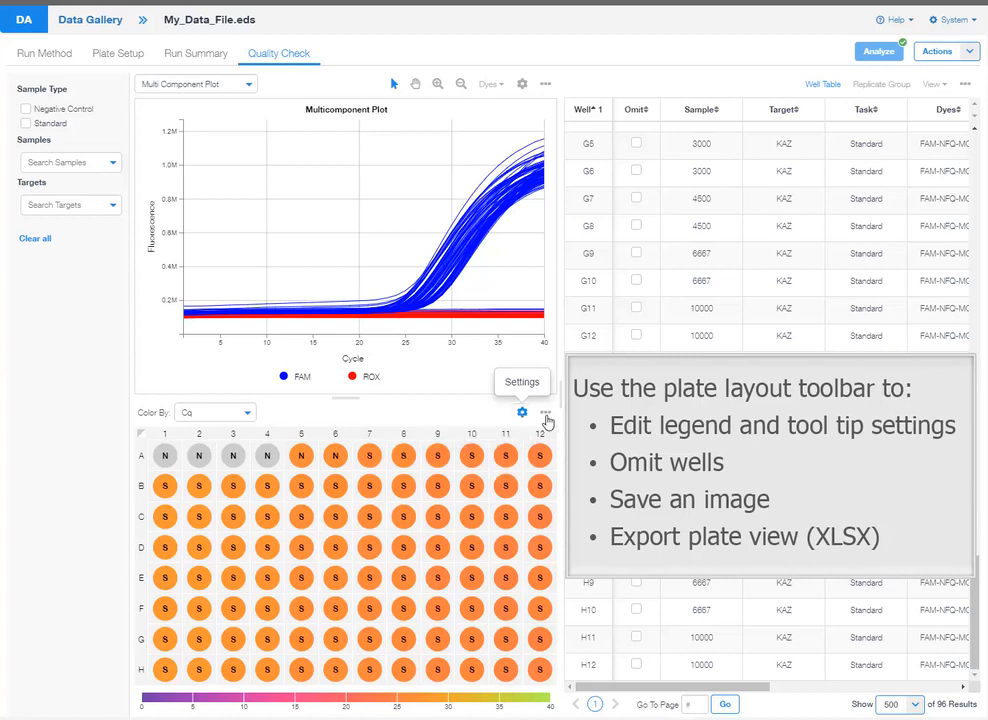
left_click(546, 412)
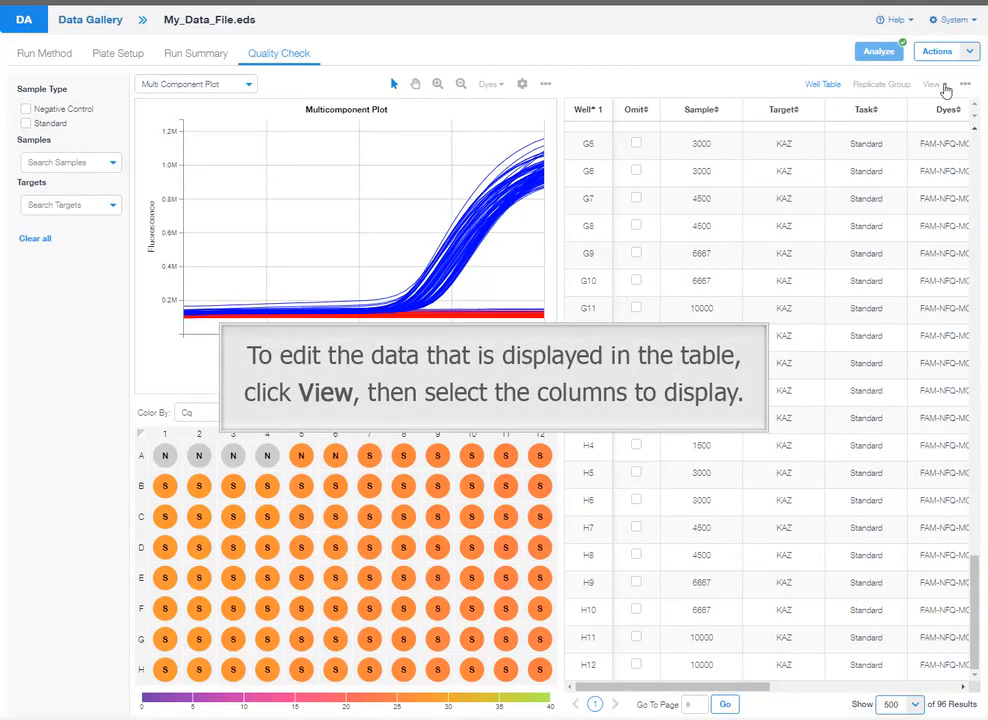
left_click(934, 84)
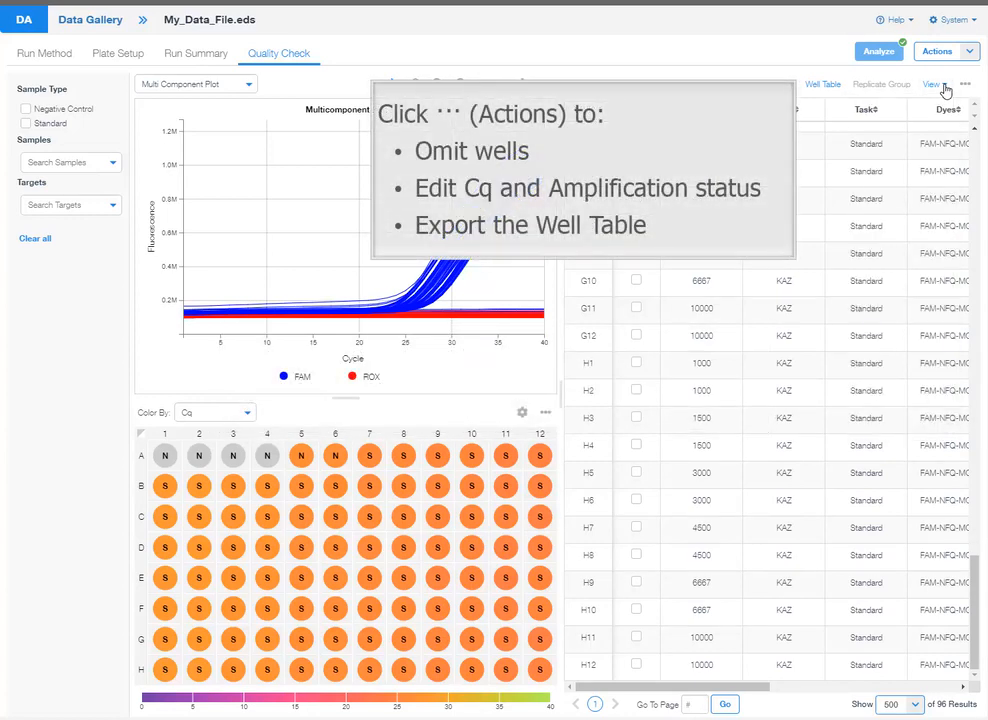
left_click(966, 84)
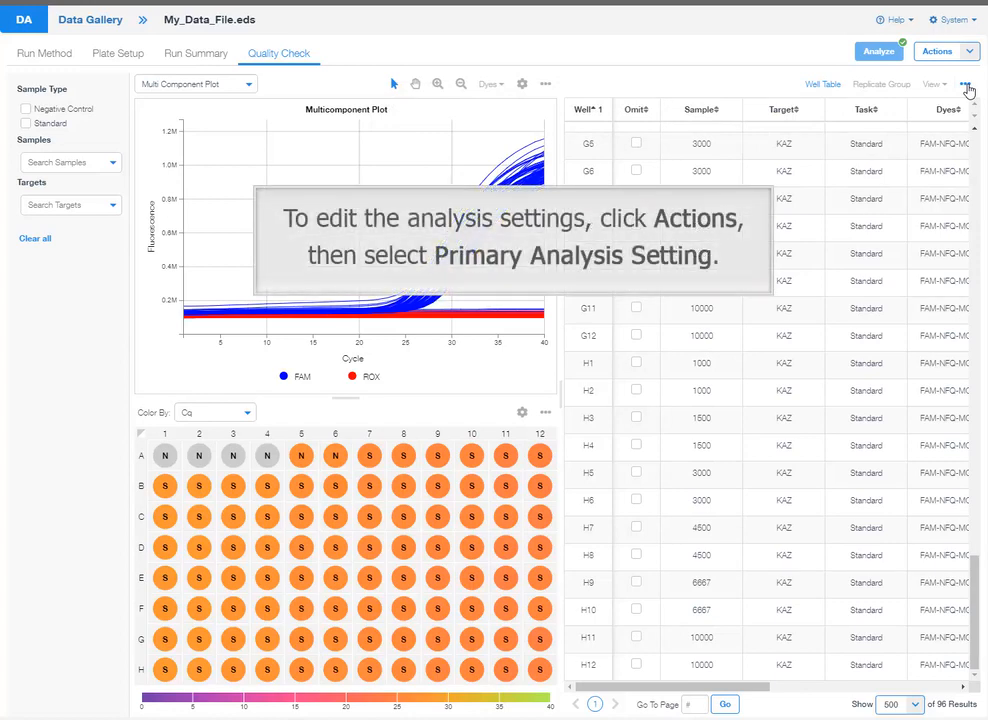
- Bring up the Primary Analysis Setting dialog from the Actions list
left_click(944, 52)
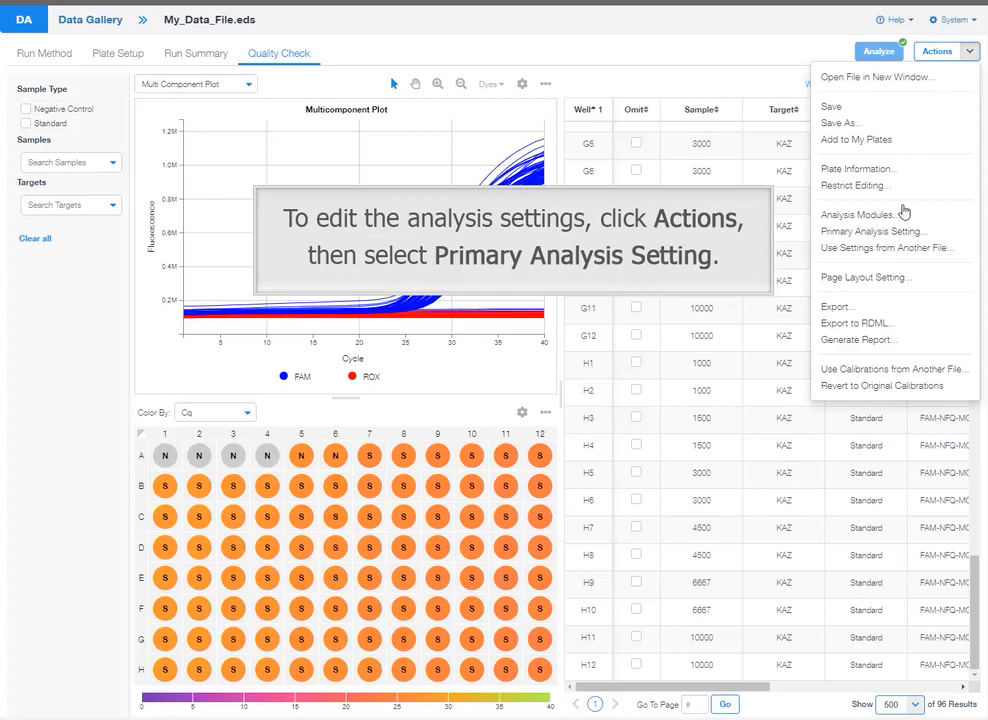
left_click(872, 232)
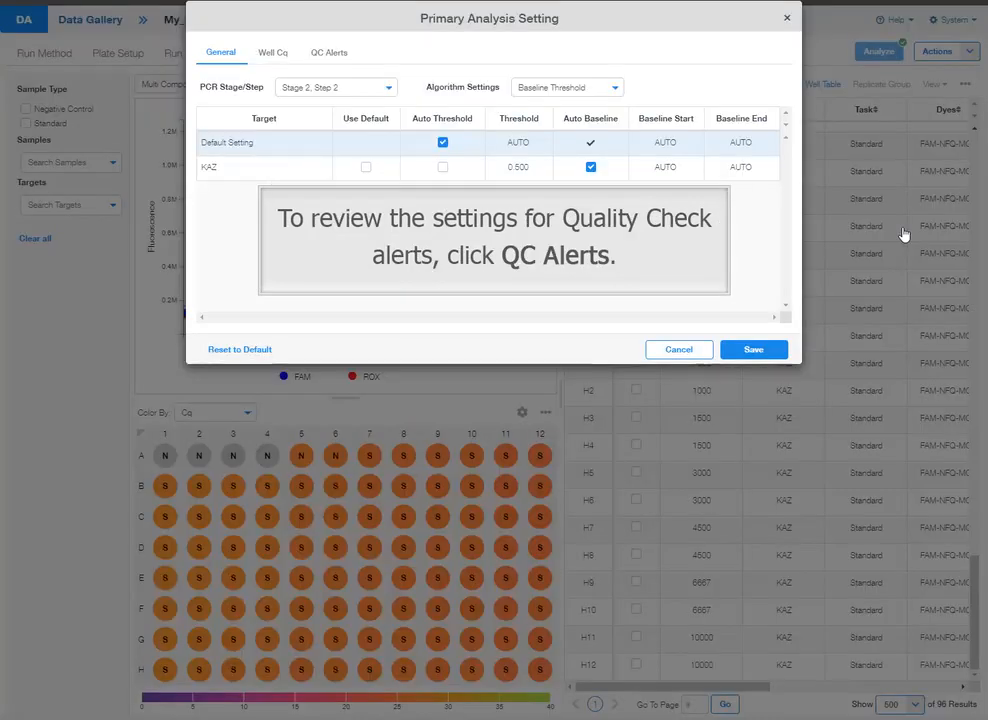
- Enable Results Quality alerts under QC Alerts with Negative Control Cq expected Undetermined
left_click(328, 52)
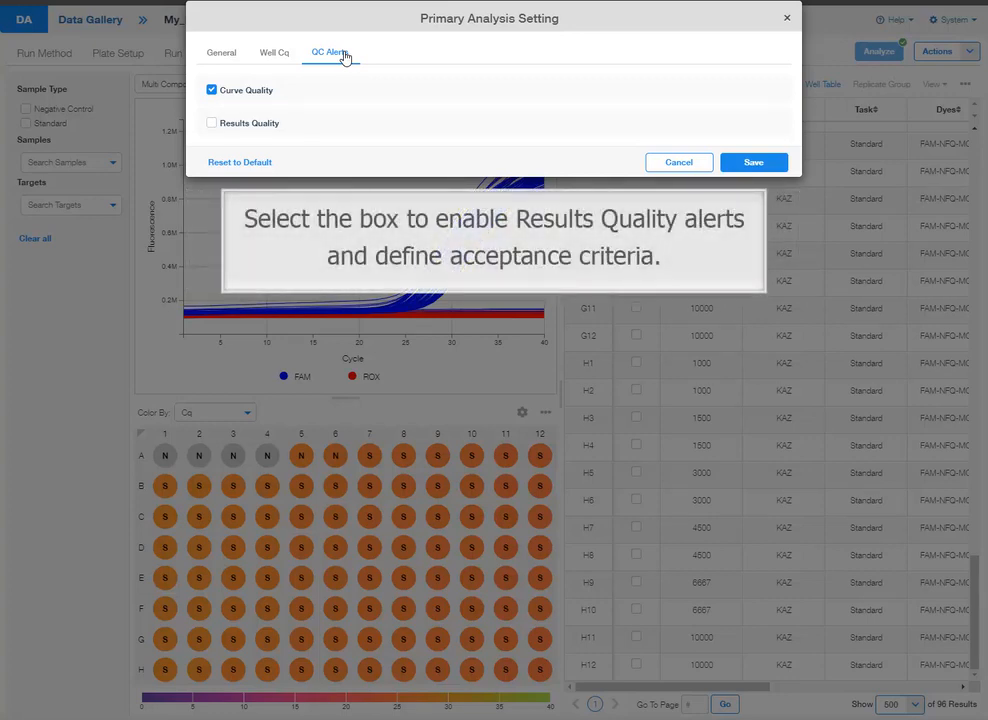
left_click(212, 122)
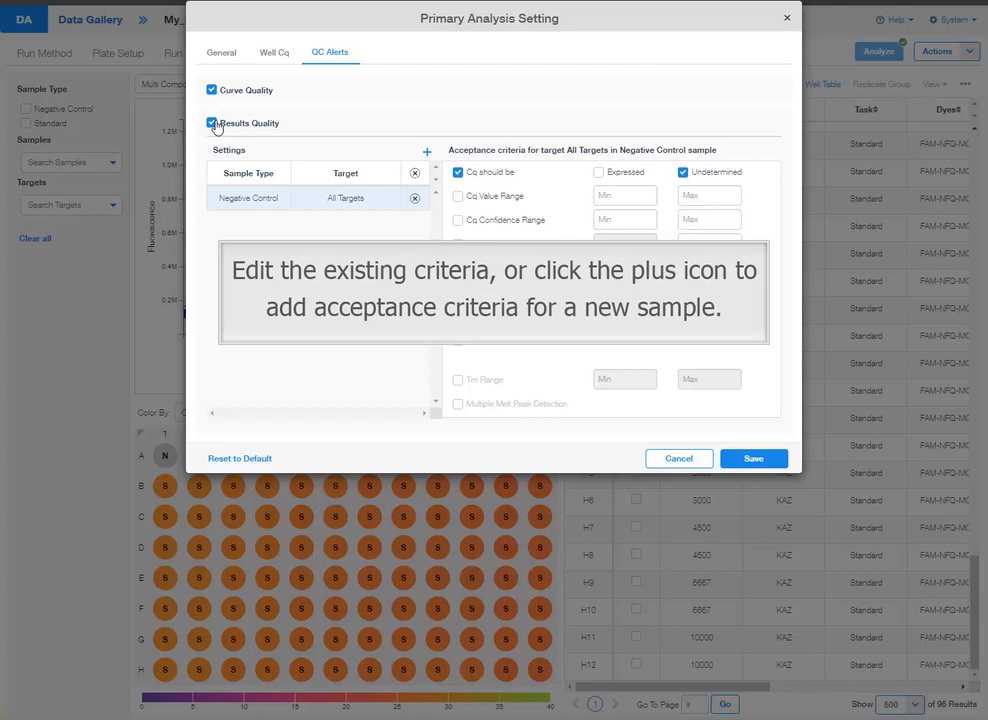
- Add a Positive Control criterion requiring expressed Cq and Amp status, then save the settings
left_click(428, 152)
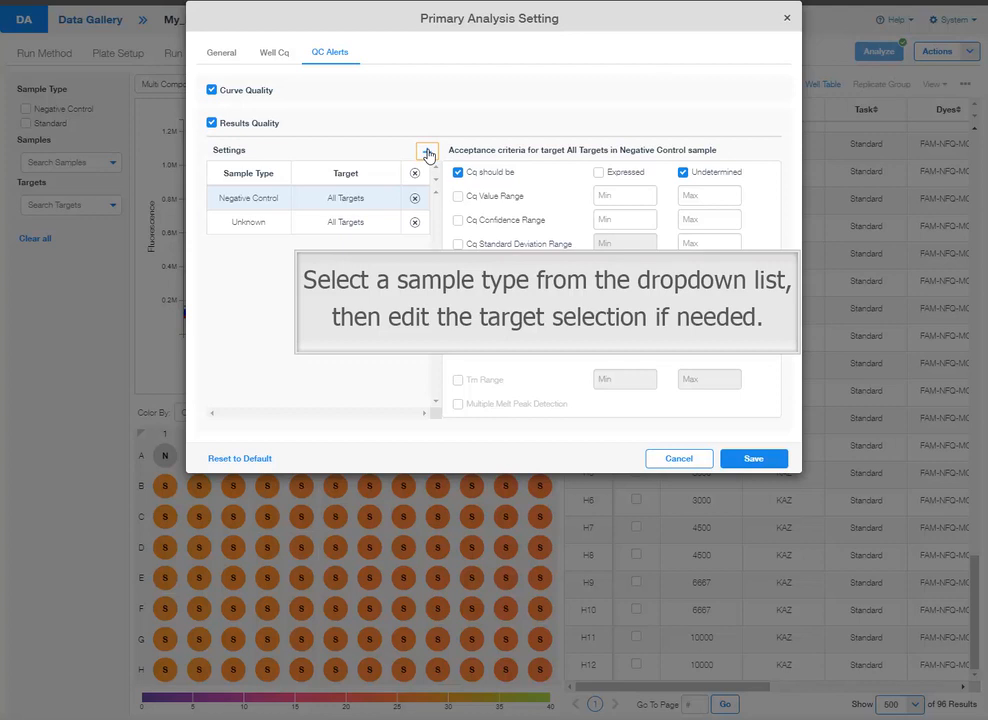
left_click(248, 220)
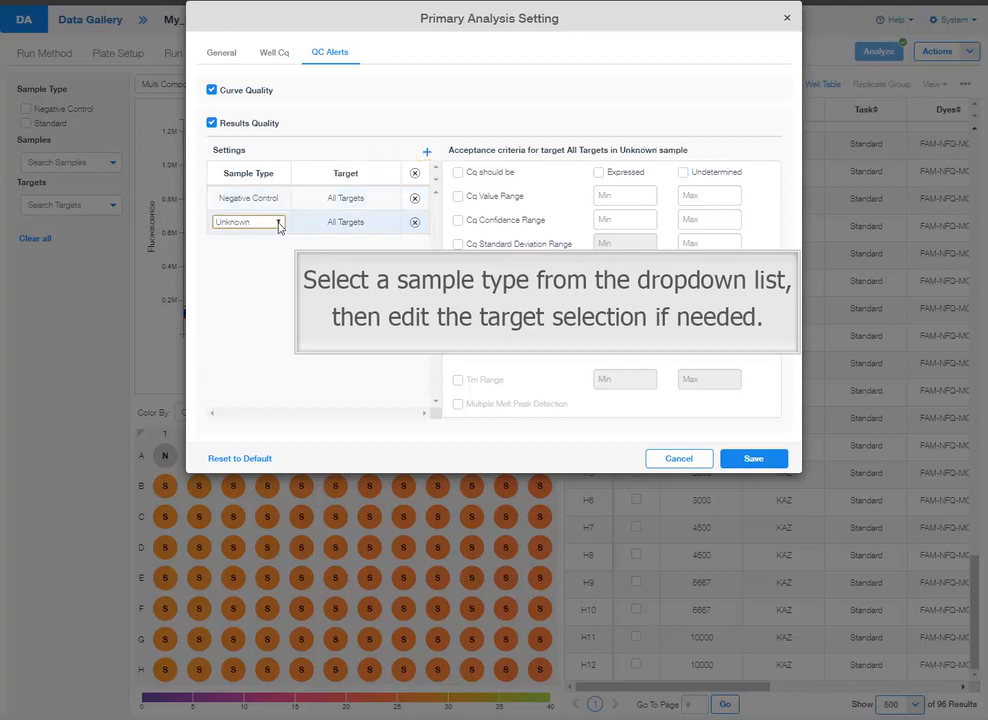
left_click(248, 222)
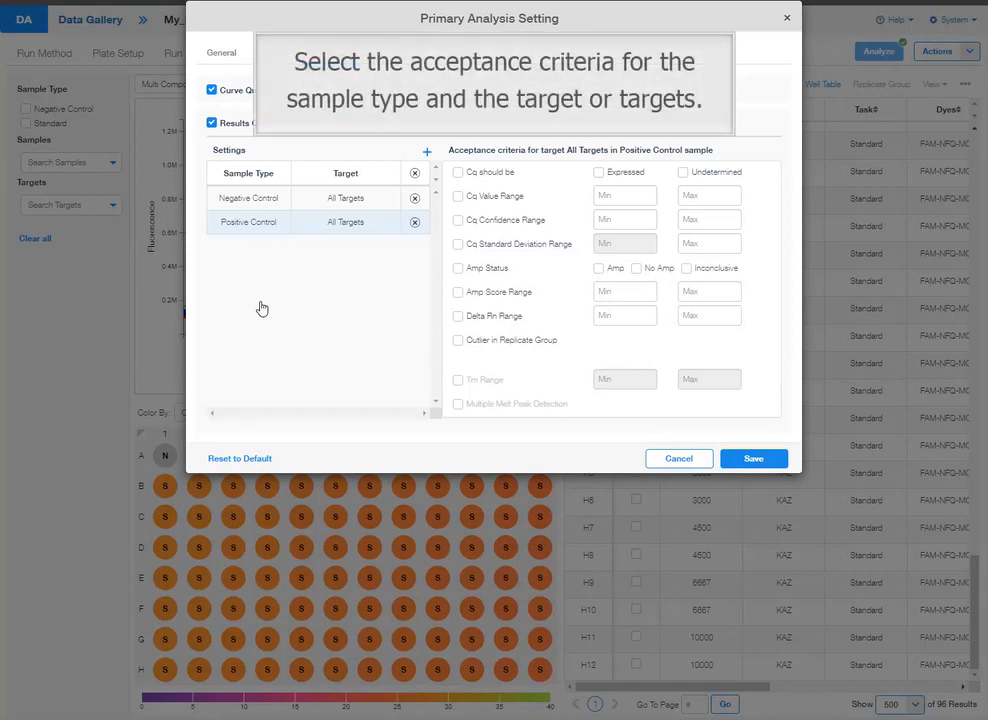
mouse_move(458, 196)
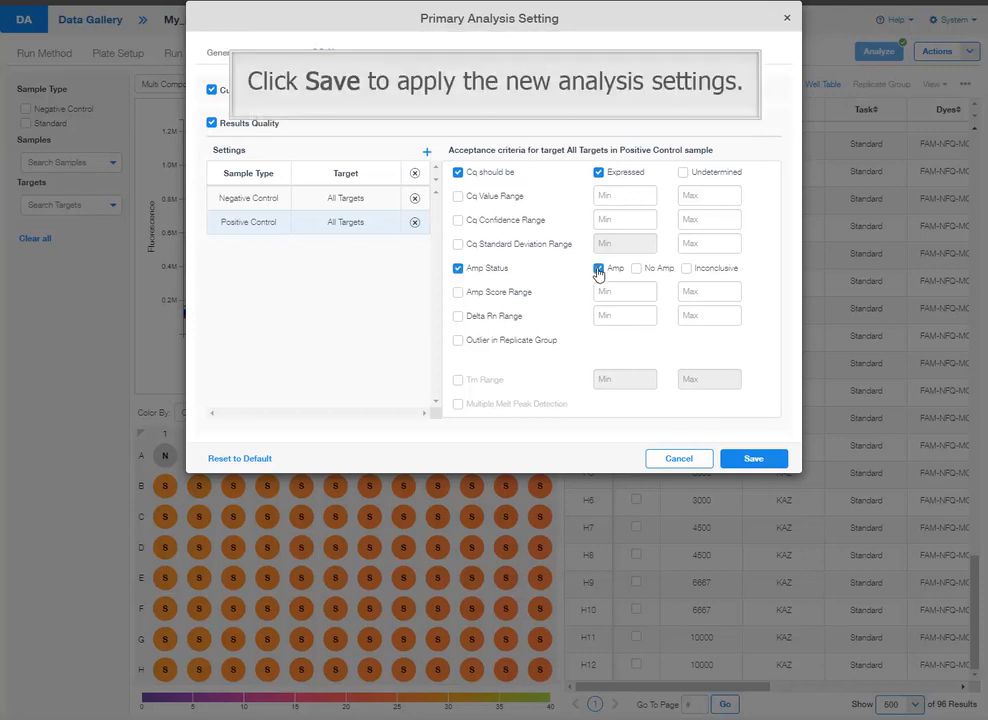
left_click(598, 268)
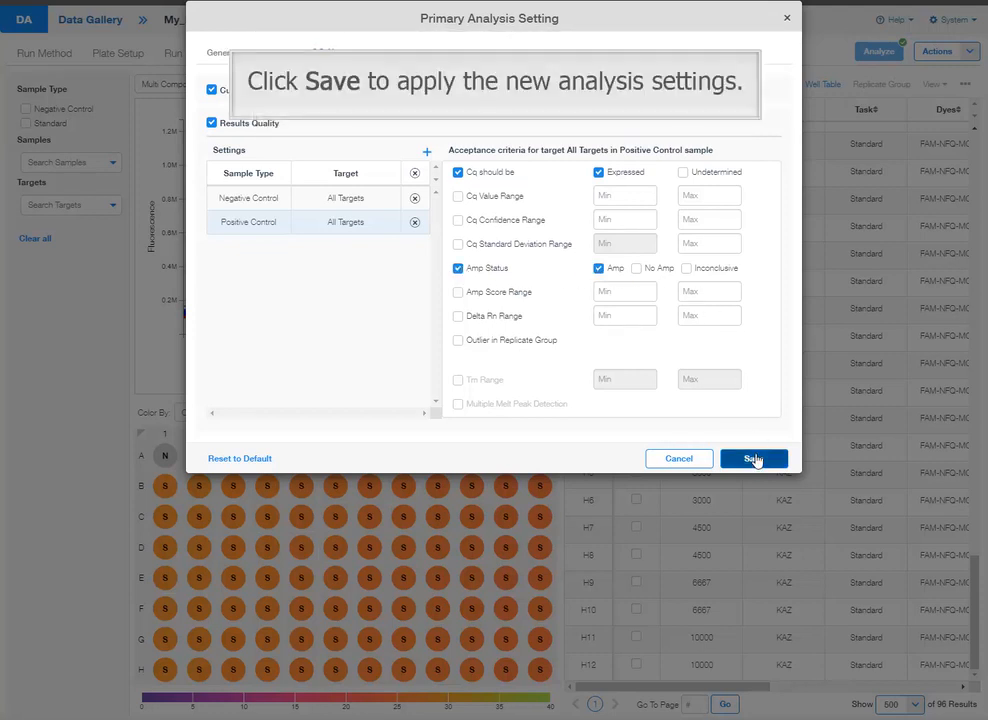
left_click(752, 458)
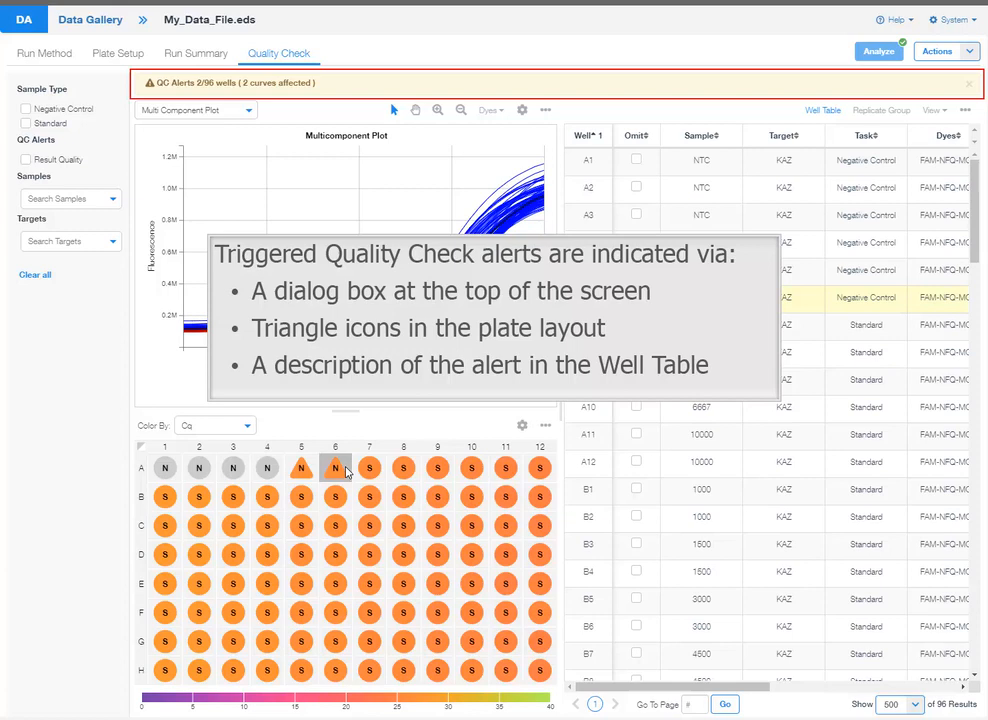
- Inspect a flagged well's amplification curve and its entry in the well table
left_click(318, 468)
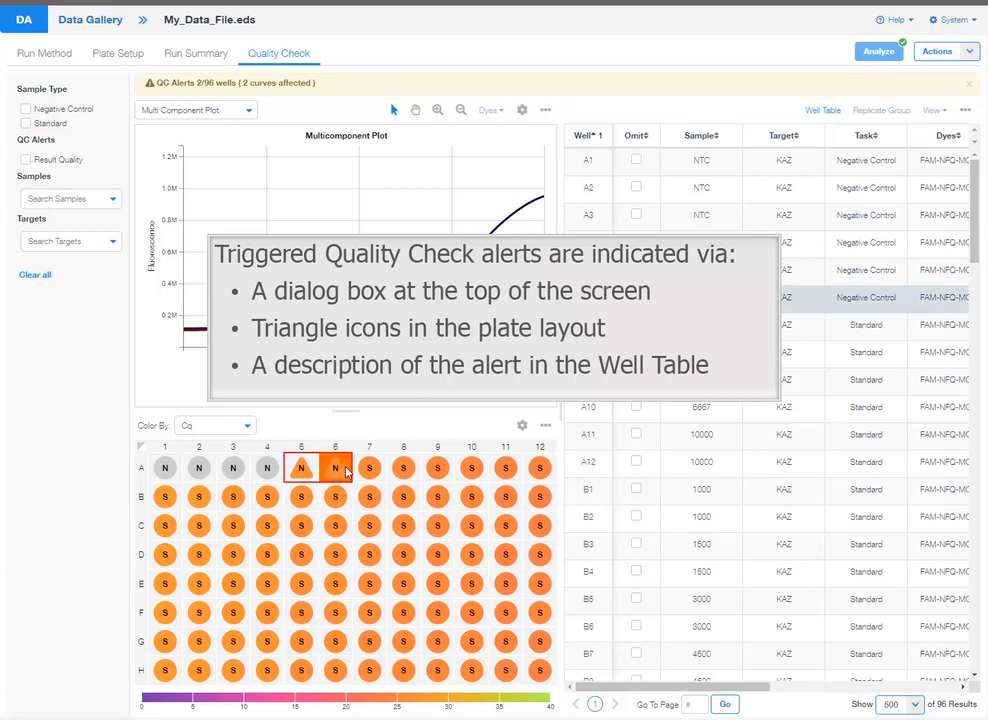
scroll("right", 3)
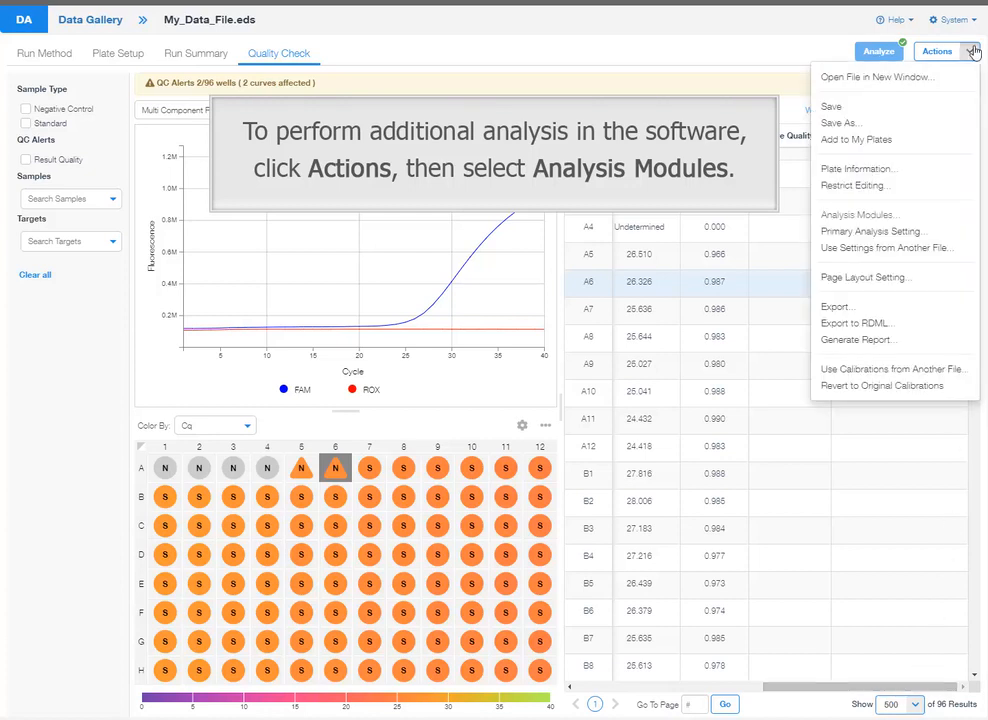
- Add the Standard Curve analysis module and show its empty results view
left_click(860, 214)
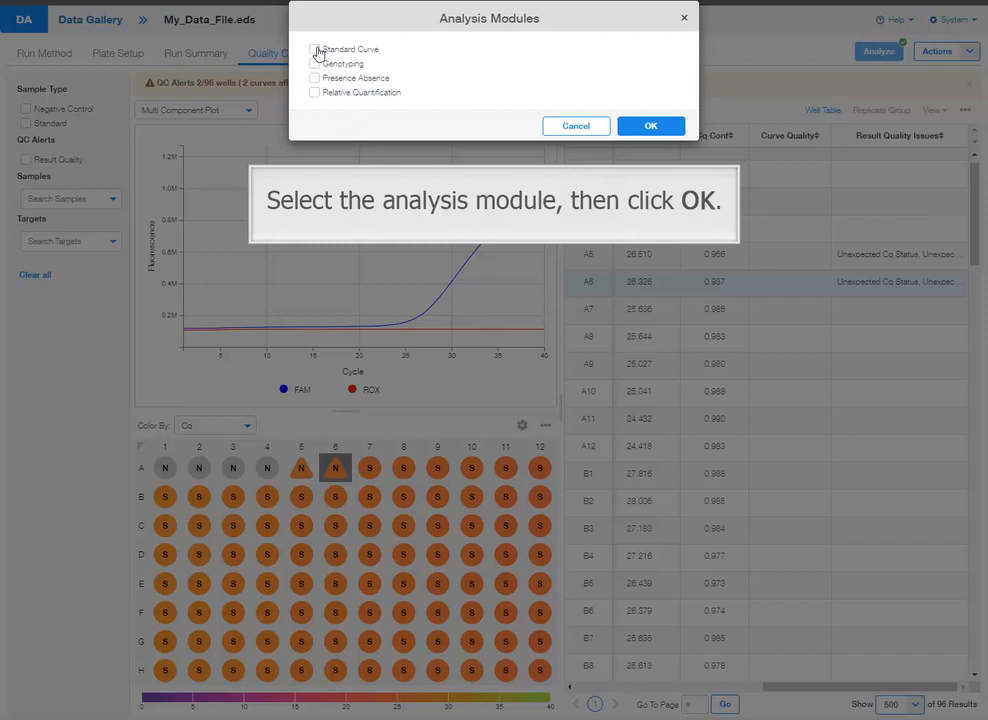
left_click(316, 48)
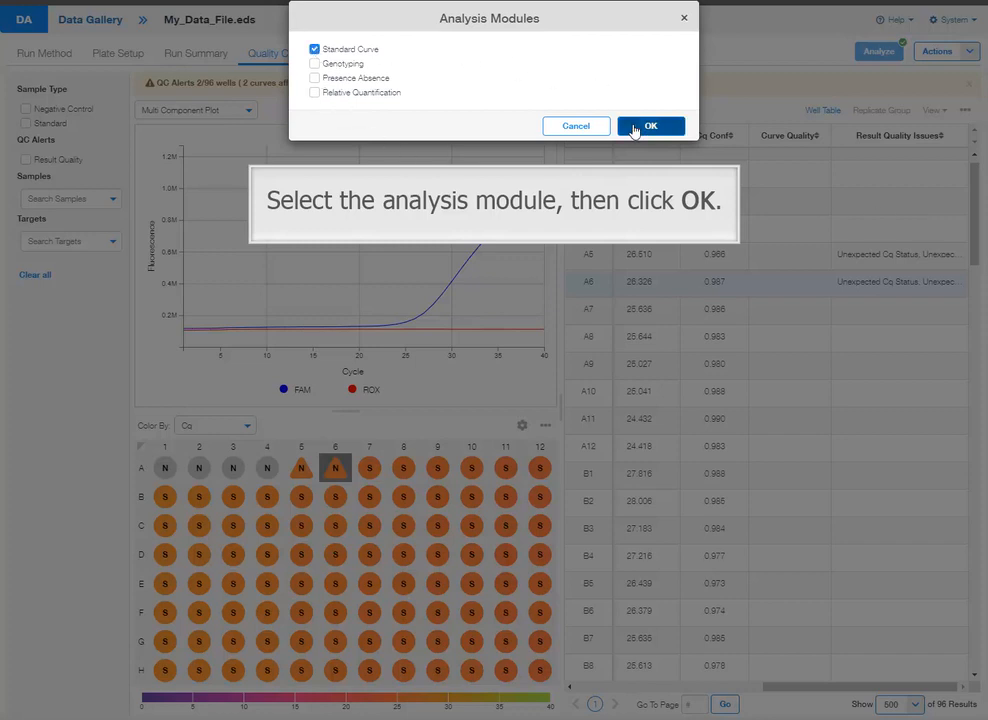
left_click(650, 124)
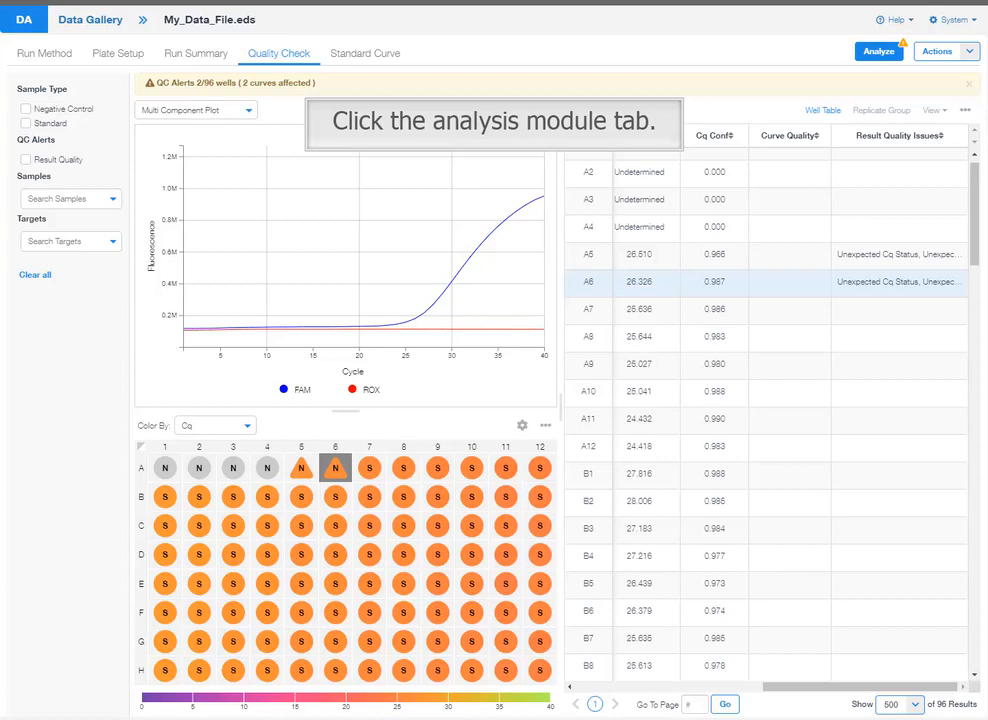
left_click(364, 52)
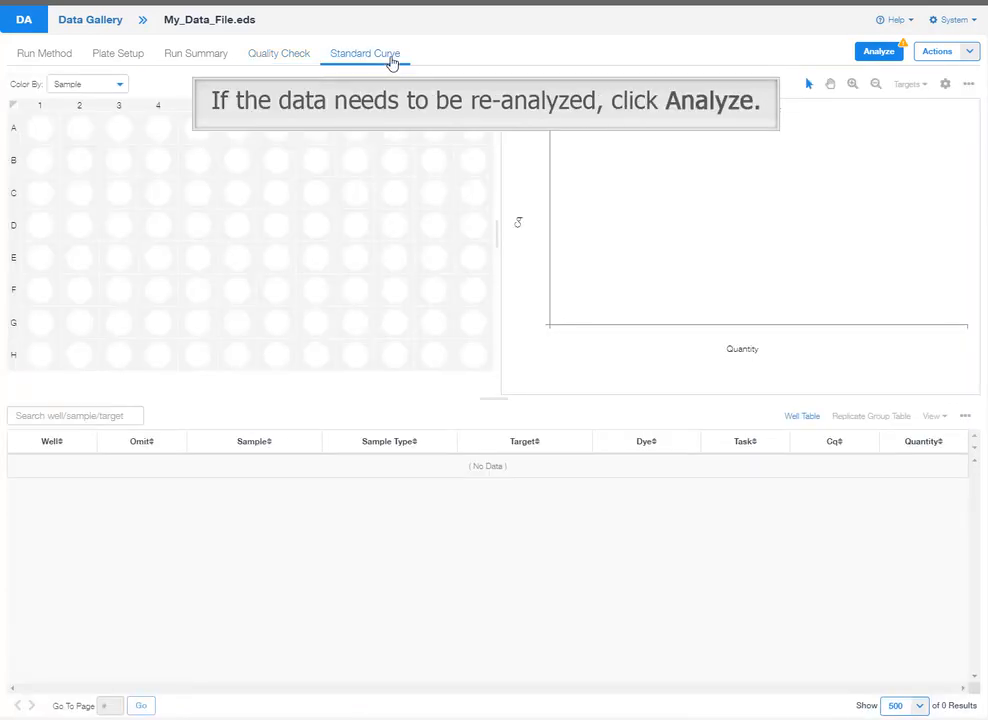
mouse_move(724, 62)
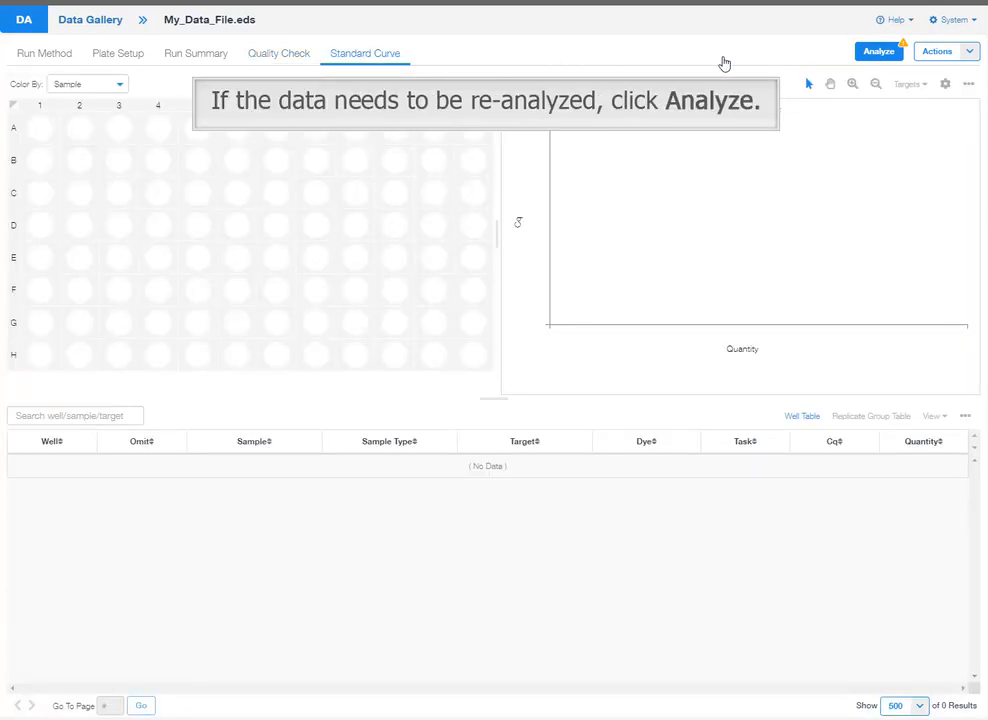
- Analyze the standard curve (slope -3.306, R² 0.990) and list the file actions
left_click(878, 52)
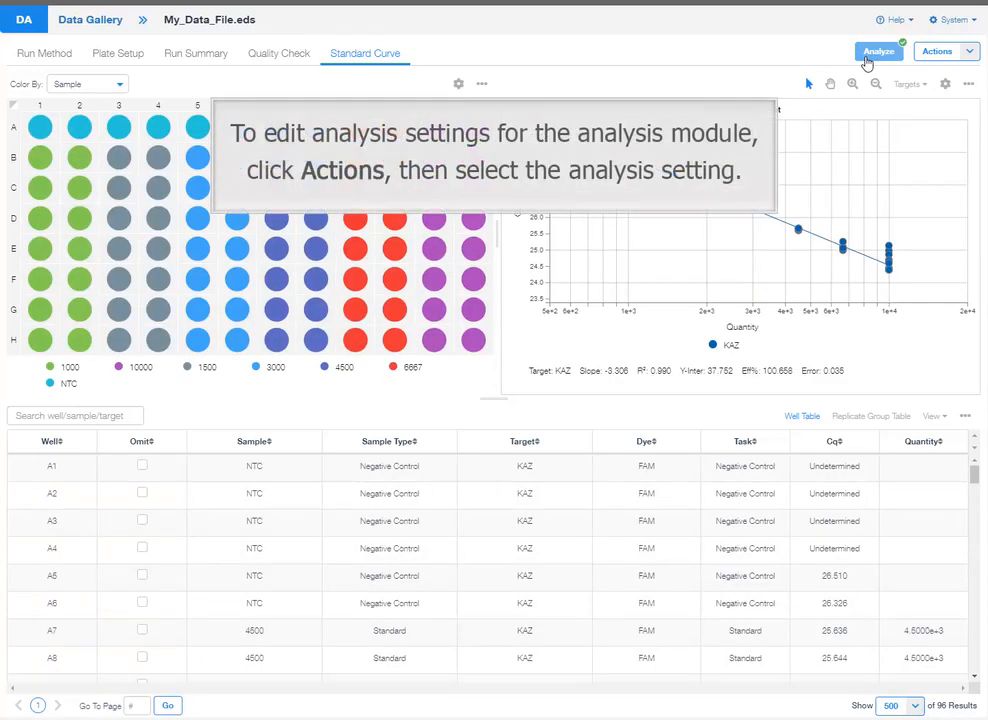
mouse_move(970, 62)
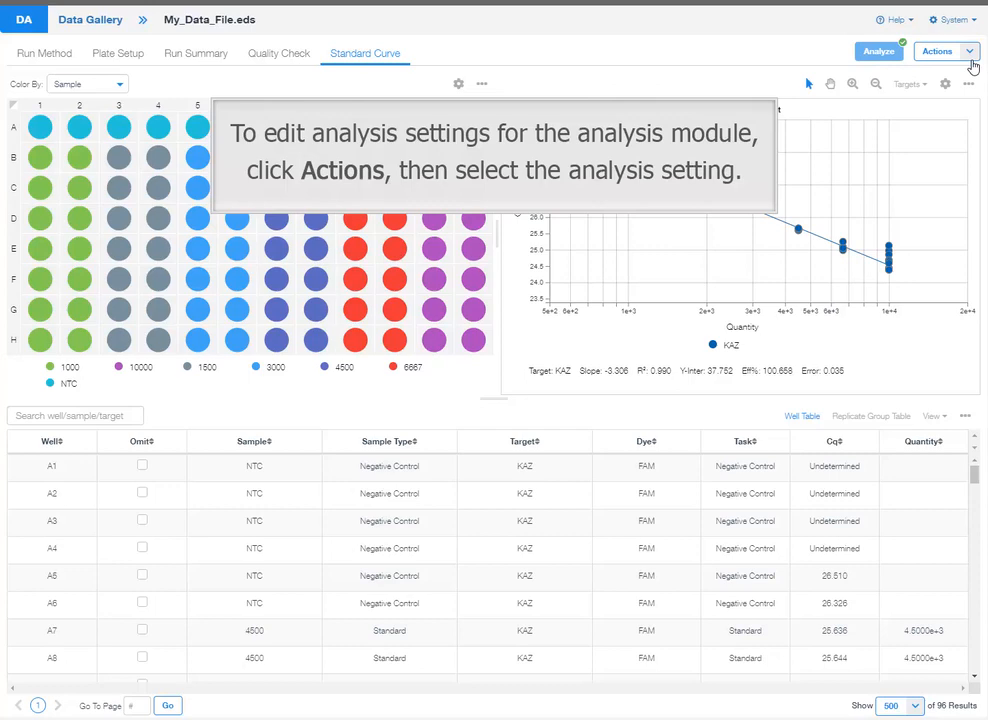
left_click(968, 52)
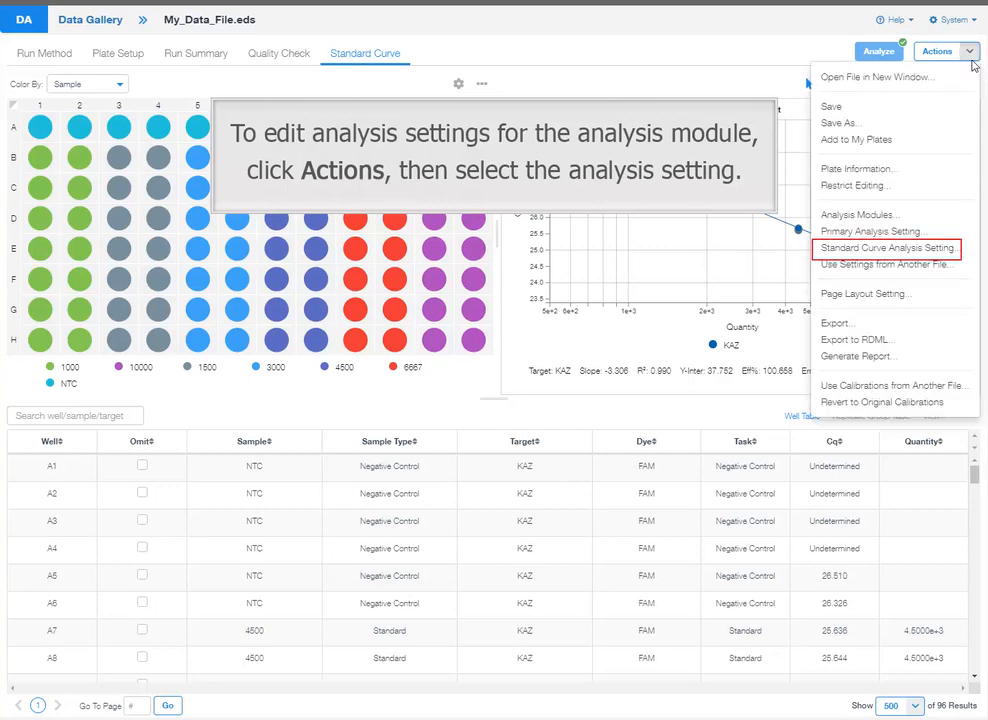